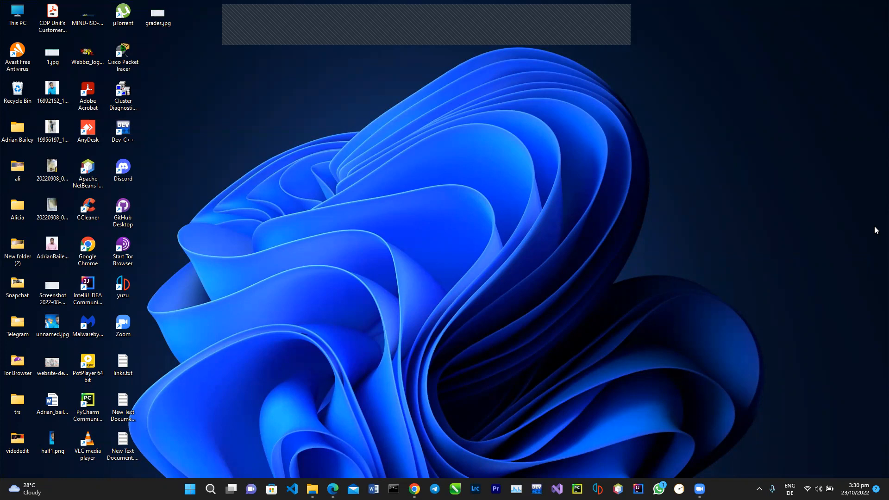
pyautogui.moveTo(870, 172)
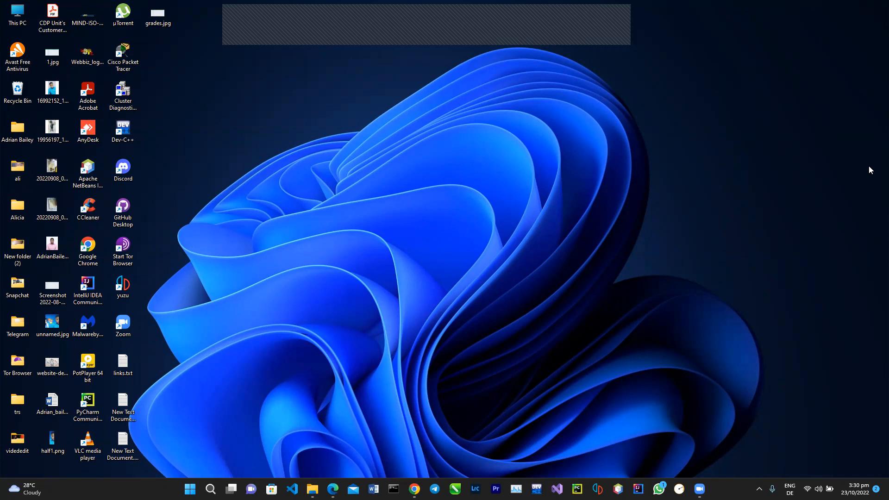
pyautogui.moveTo(845, 181)
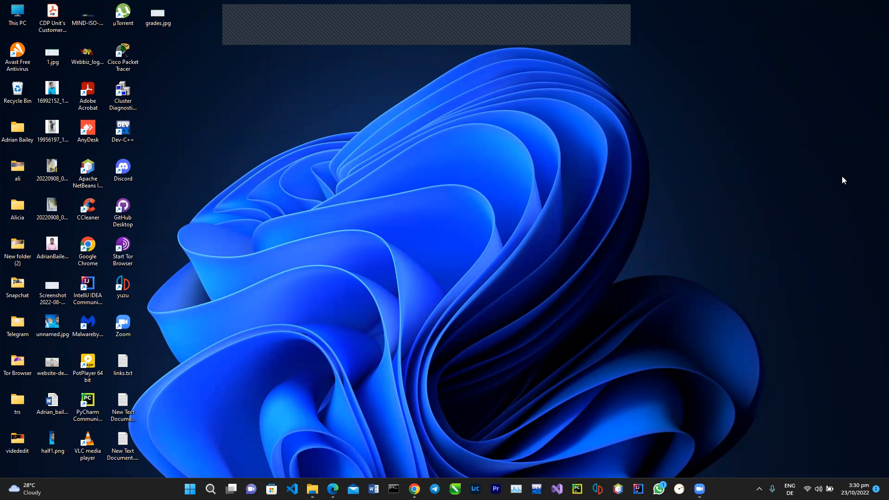
pyautogui.moveTo(6, 6)
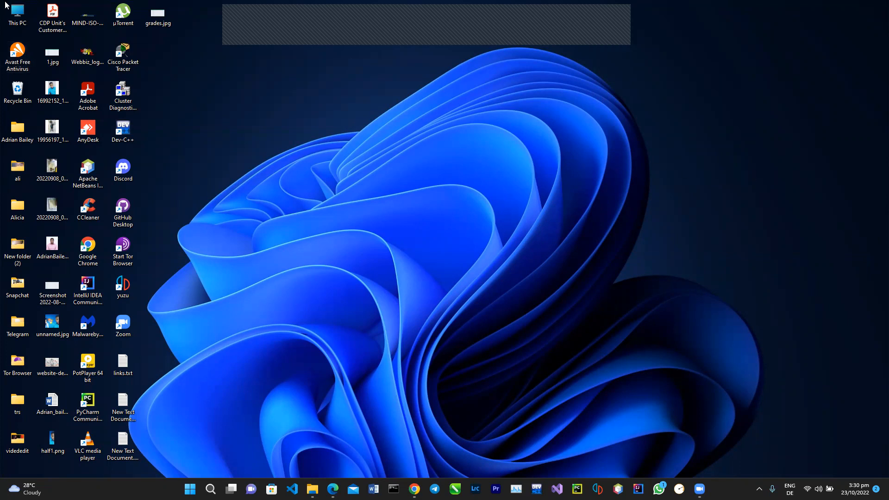
# Show This PC's properties in Settings About and highlight the i5-8250U processor model.
pyautogui.rightClick(16, 13)
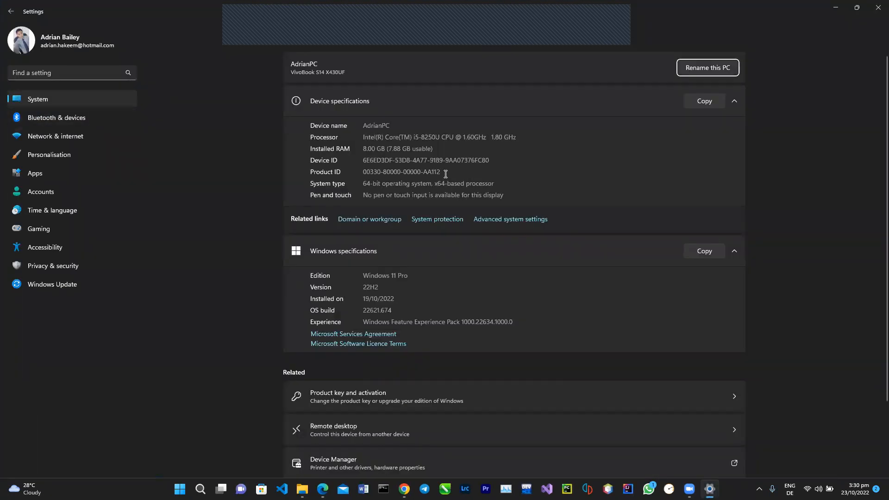
pyautogui.moveTo(433, 135)
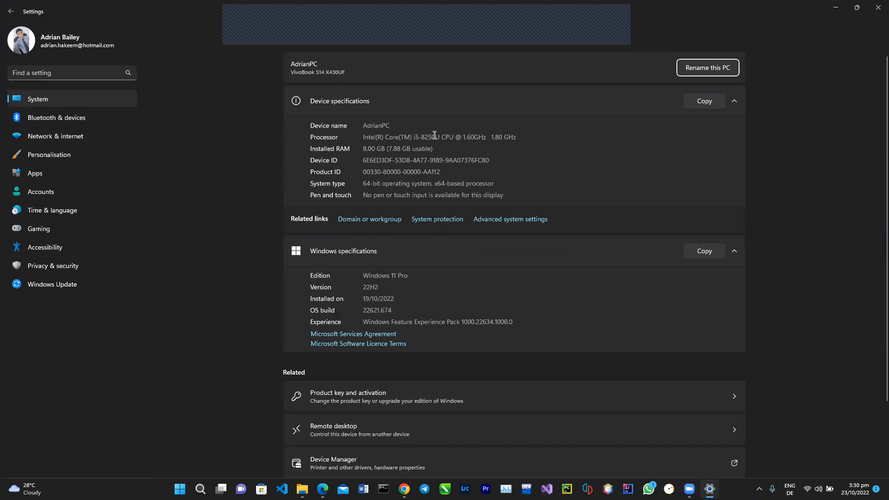
pyautogui.doubleClick(424, 137)
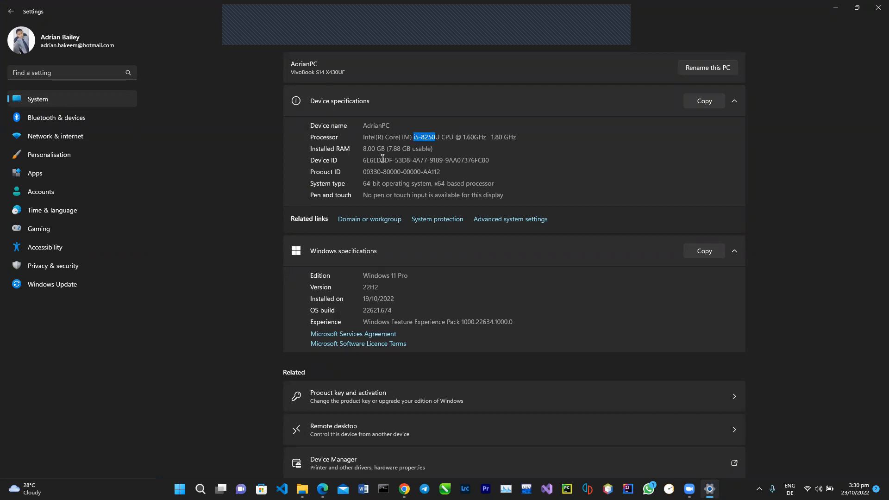
pyautogui.moveTo(430, 134)
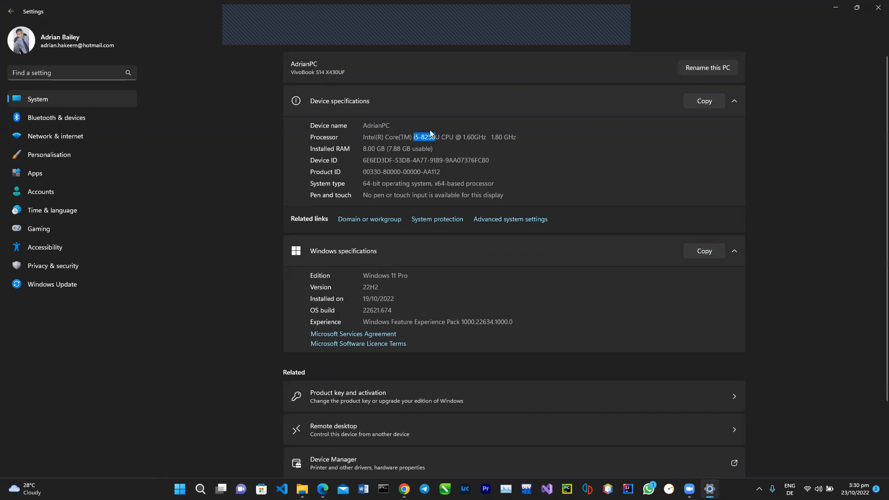
pyautogui.moveTo(457, 283)
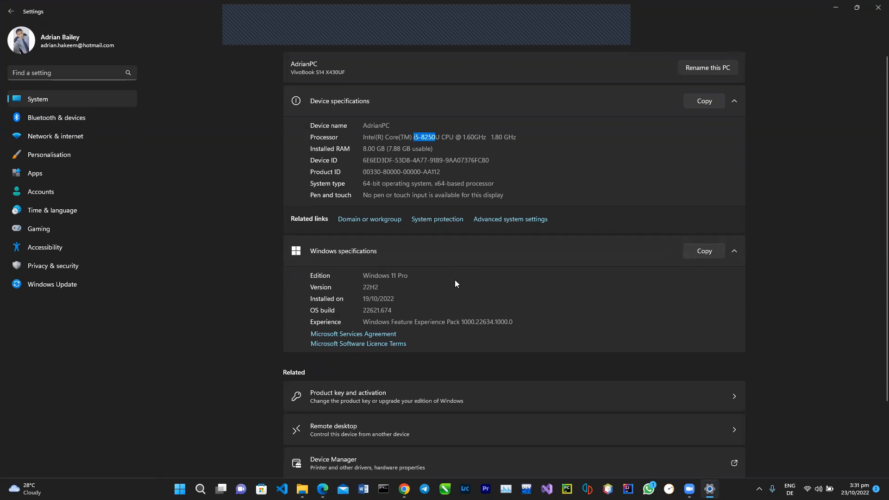
pyautogui.moveTo(454, 276)
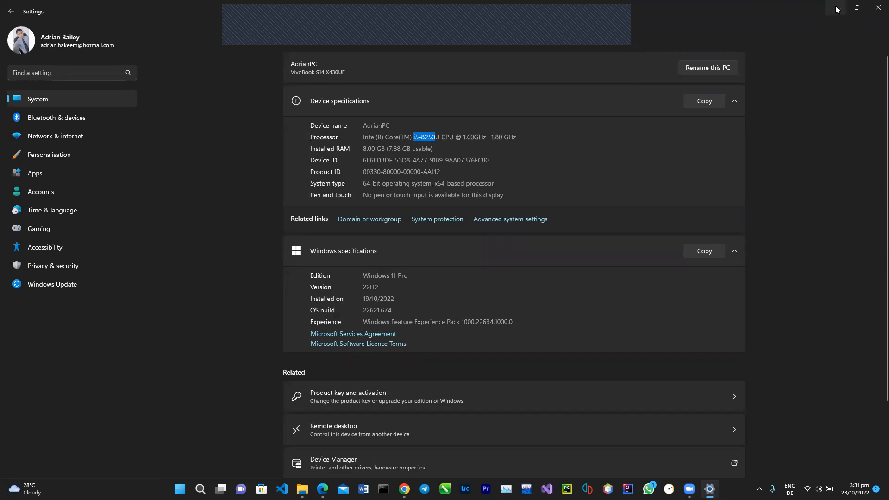
pyautogui.moveTo(835, 10)
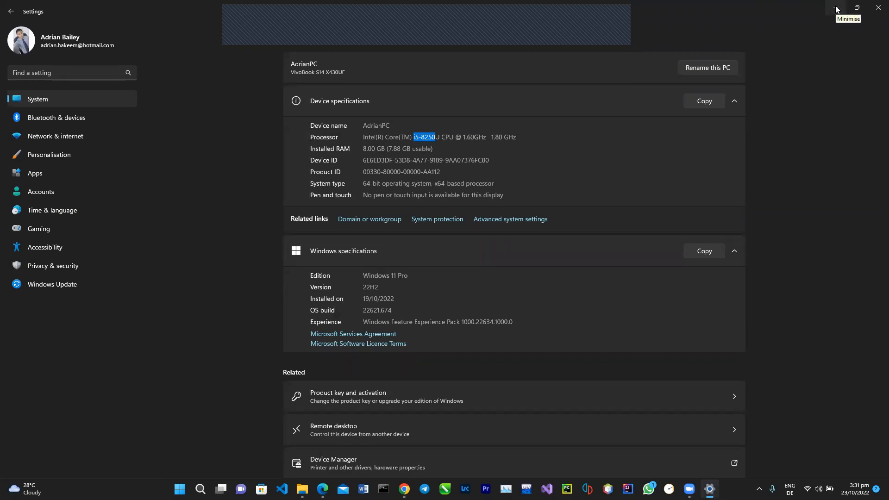
# Minimise the Settings window to return to the desktop for launching UserBenchmark.
pyautogui.click(835, 8)
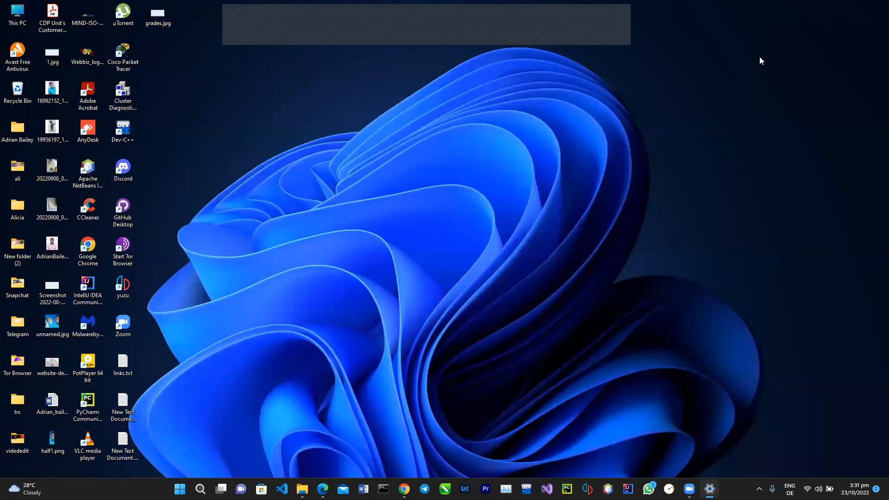
pyautogui.moveTo(670, 344)
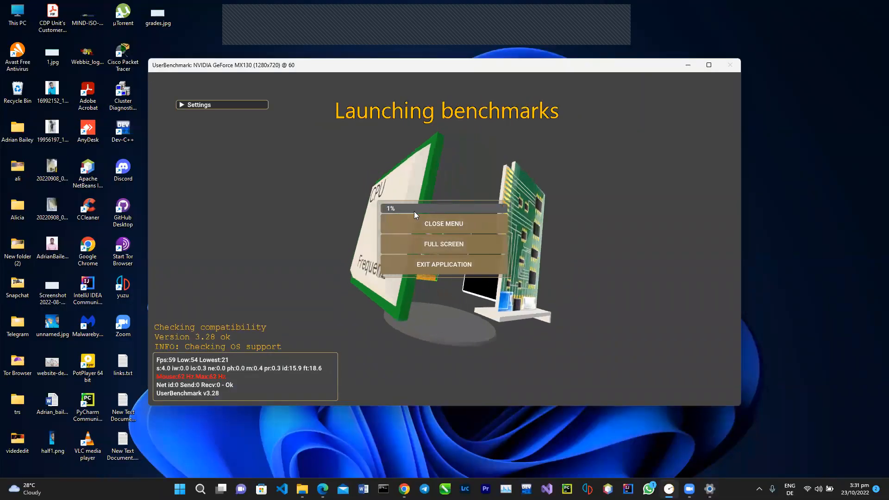
# Keep UserBenchmark progressing through its GPU scenes to 71% until the SkillBench countdown.
pyautogui.click(444, 223)
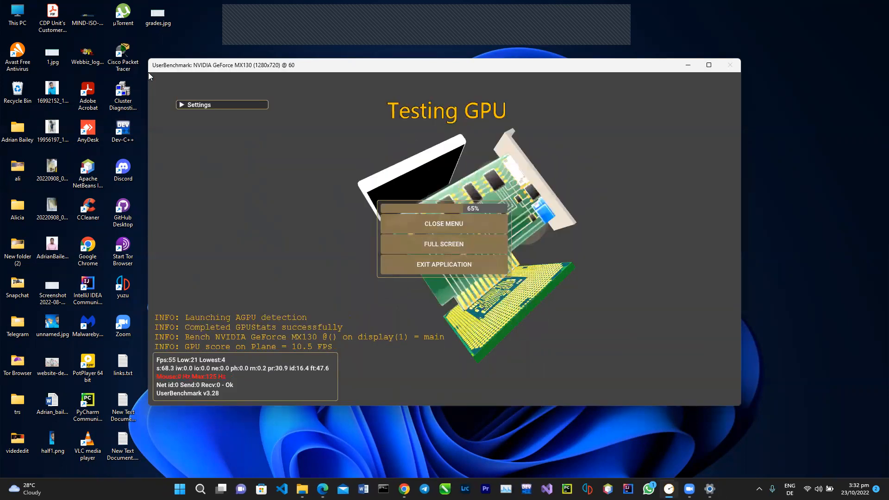
pyautogui.click(443, 224)
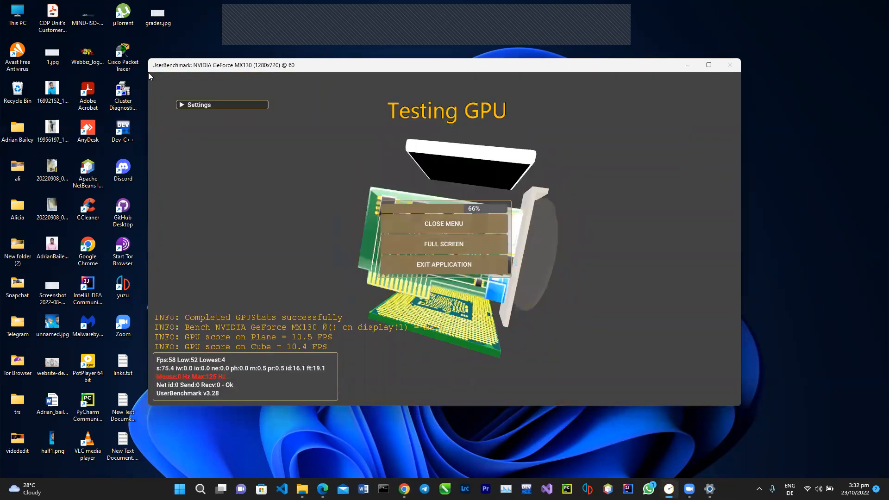
pyautogui.click(444, 223)
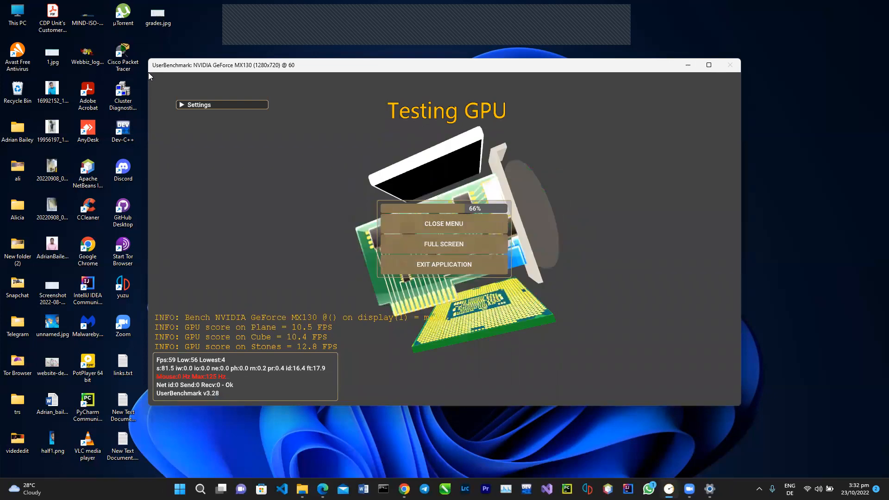
pyautogui.click(442, 223)
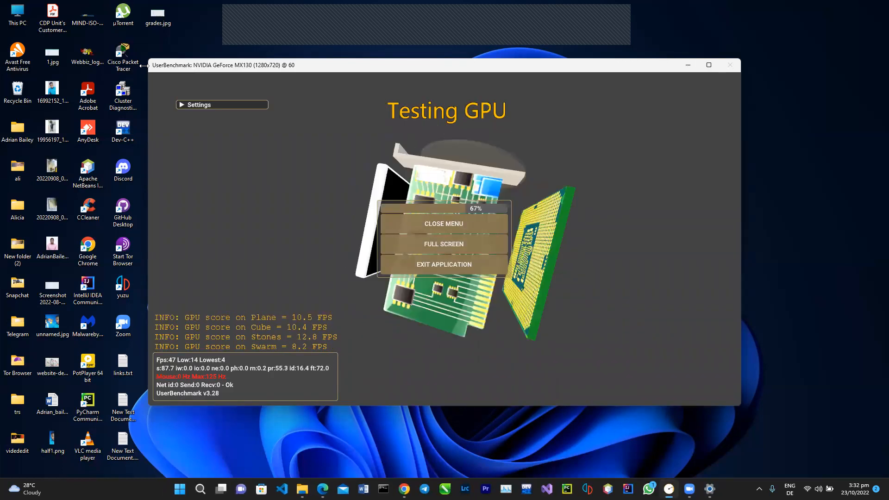
pyautogui.click(444, 224)
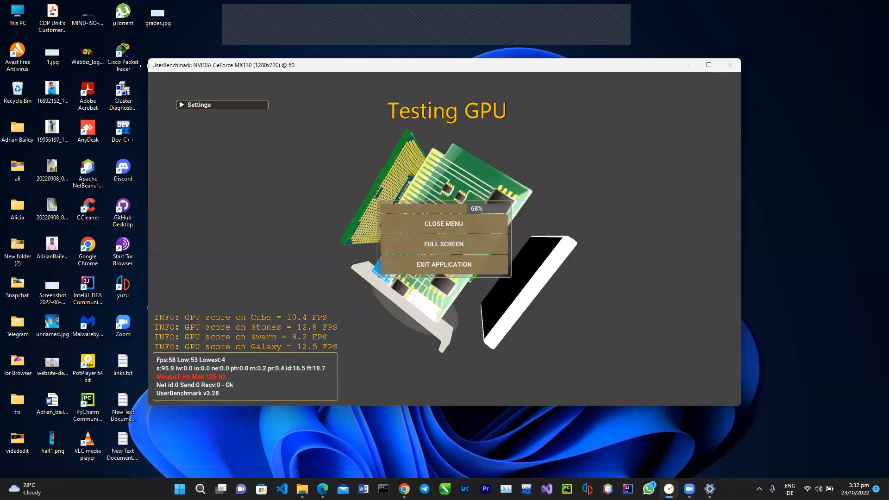
pyautogui.click(443, 223)
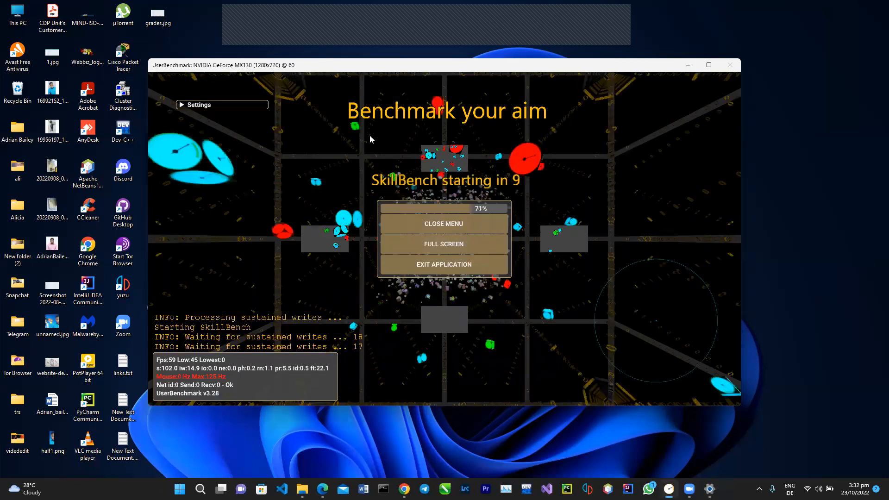
# Hit the SkillBench aim-test targets until it finishes with score 49 (7R 4G 2B).
pyautogui.click(444, 223)
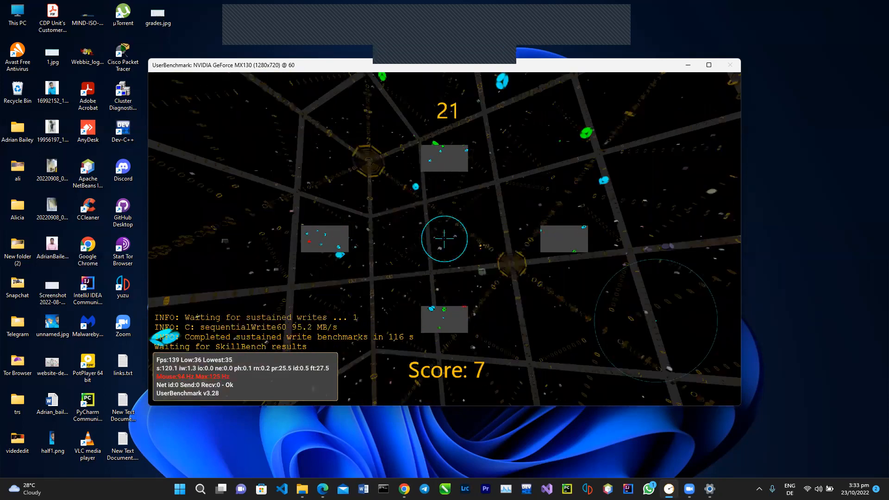
pyautogui.click(443, 238)
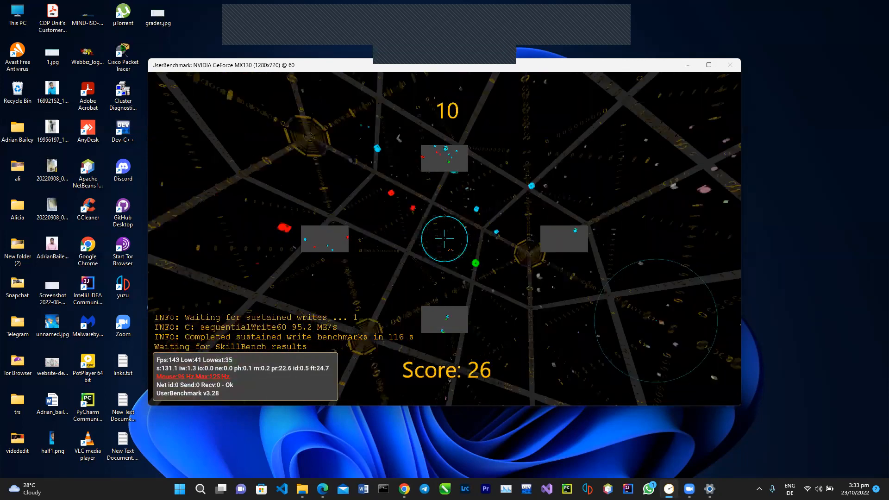
pyautogui.click(444, 238)
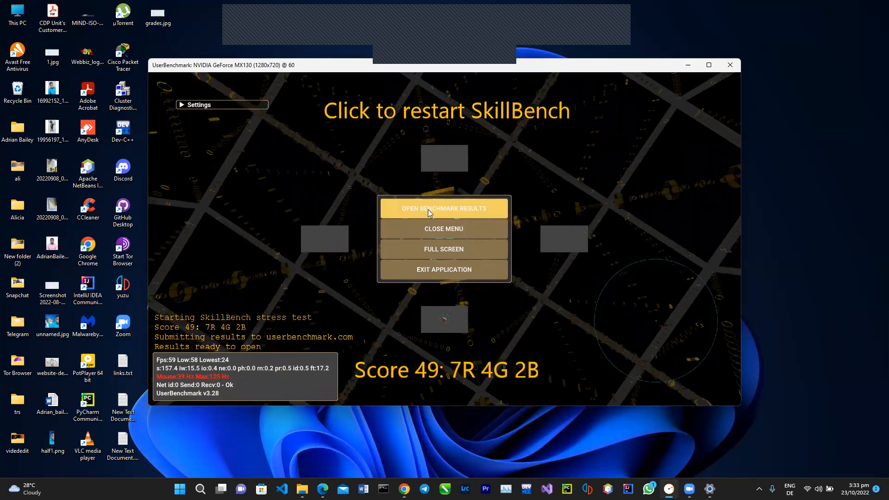
# Launch the benchmark results, bringing up the Asus VivoBook S14 X430UF Performance Results page.
pyautogui.click(443, 208)
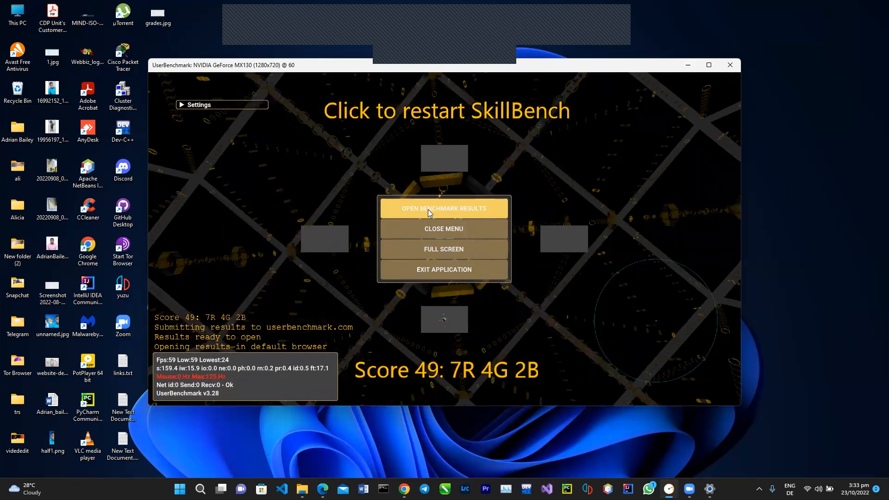
pyautogui.click(443, 209)
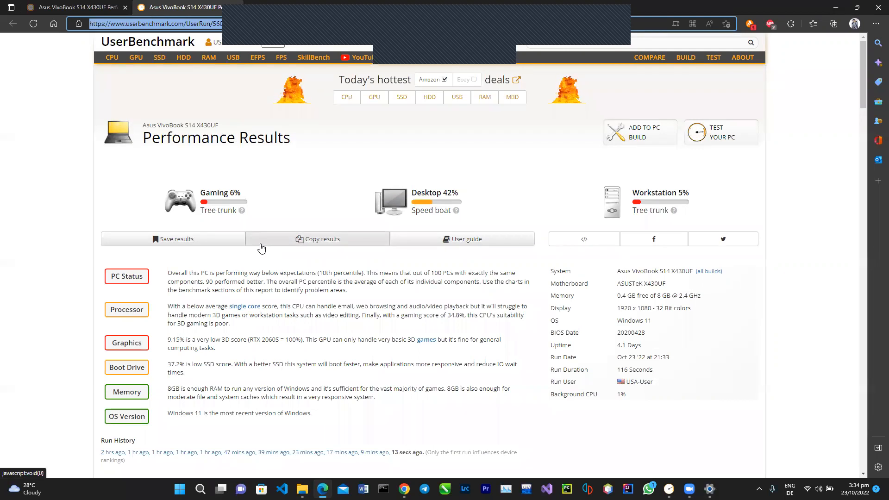
pyautogui.moveTo(403, 488)
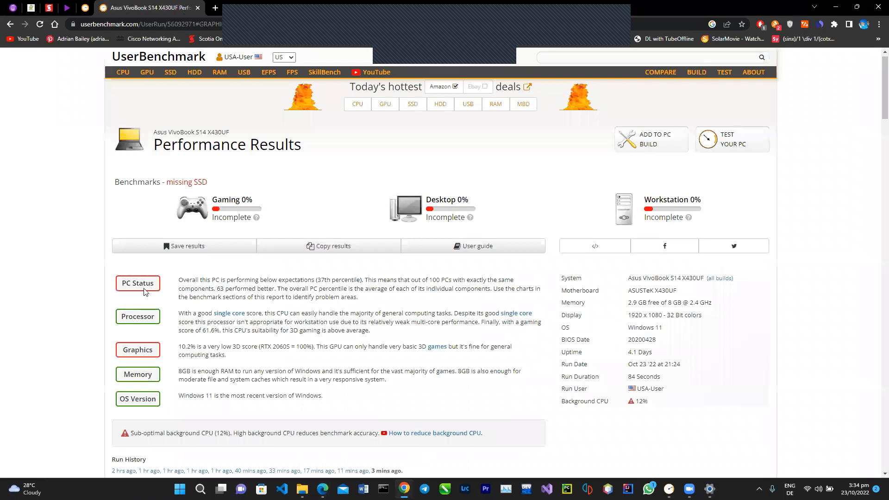
pyautogui.scroll(-3)
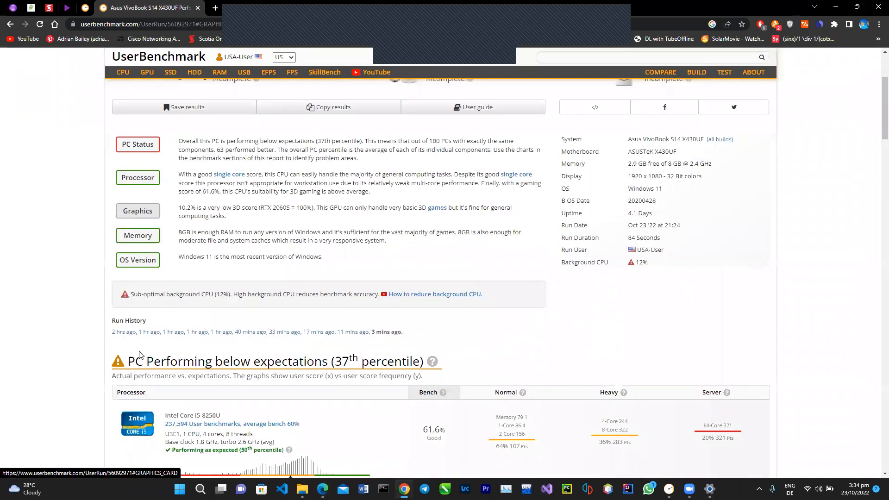
pyautogui.scroll(3)
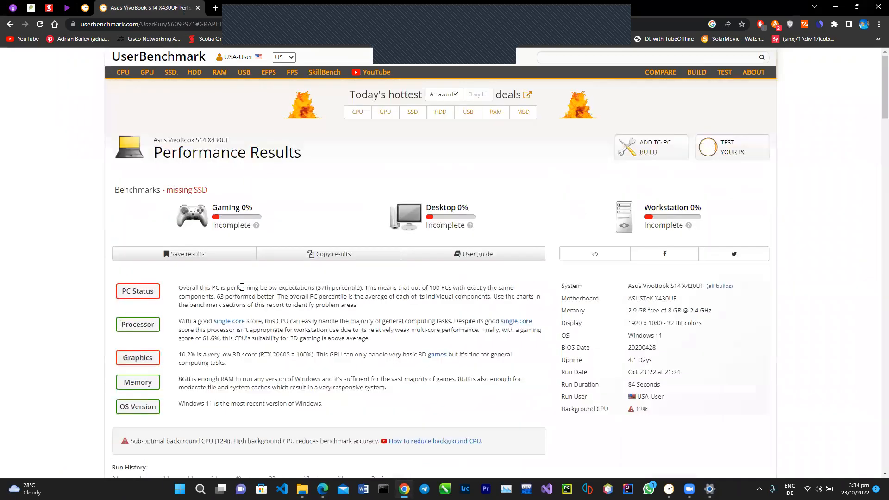
pyautogui.moveTo(452, 307)
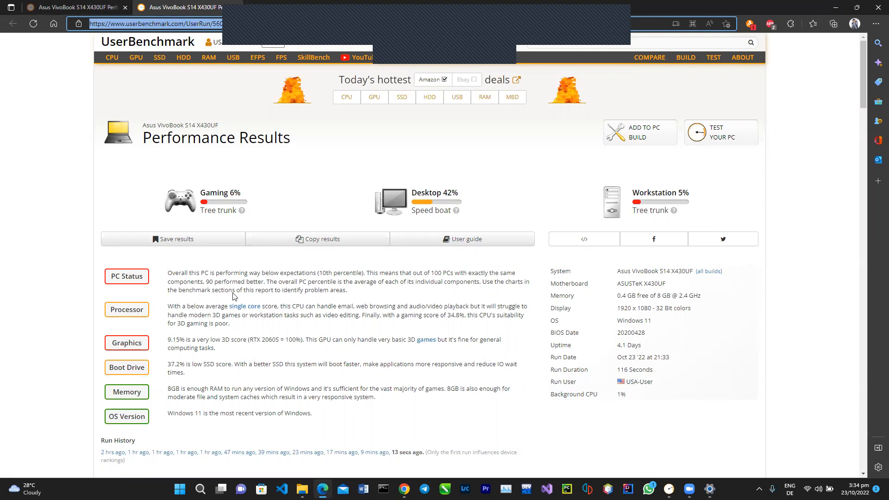
pyautogui.moveTo(142, 413)
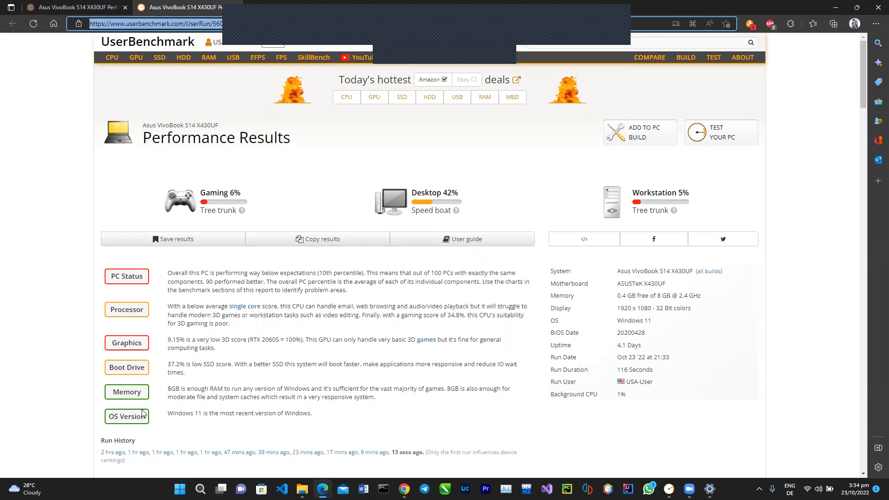
pyautogui.moveTo(293, 351)
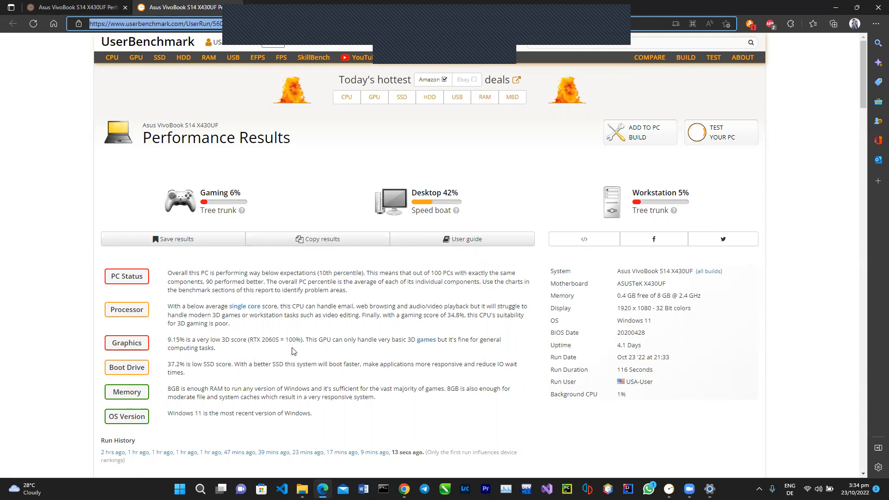
pyautogui.scroll(-3)
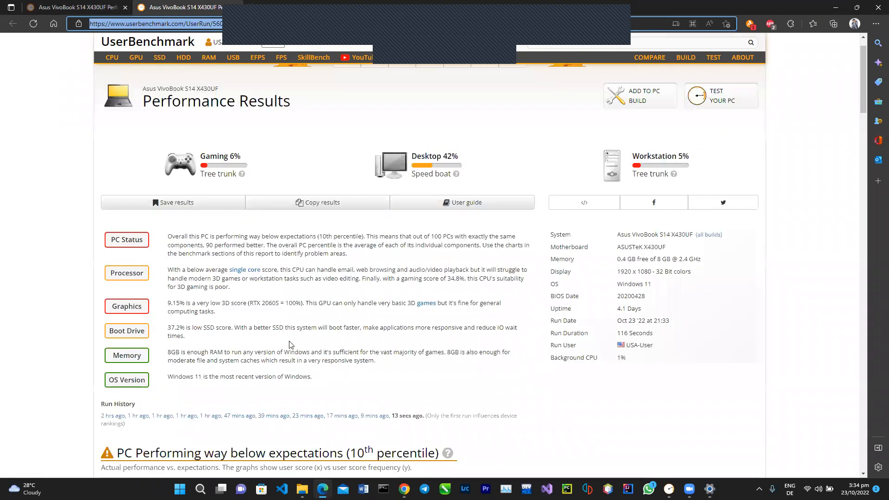
pyautogui.scroll(3)
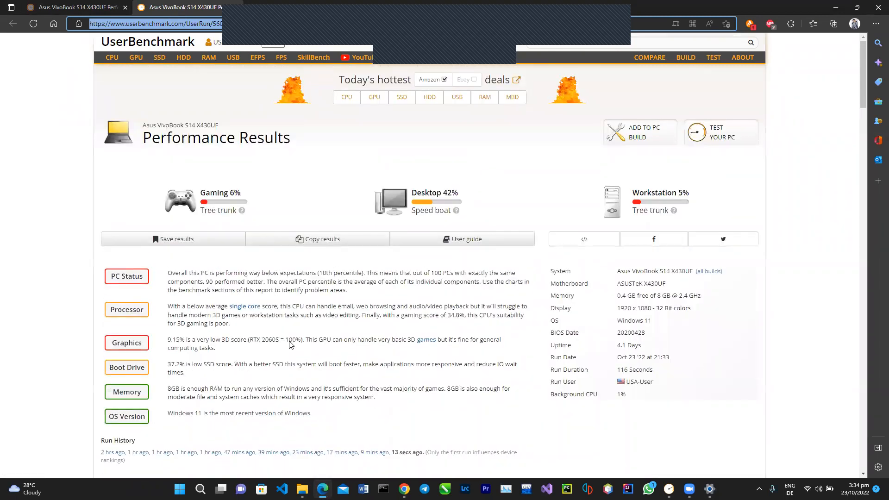
pyautogui.moveTo(350, 315)
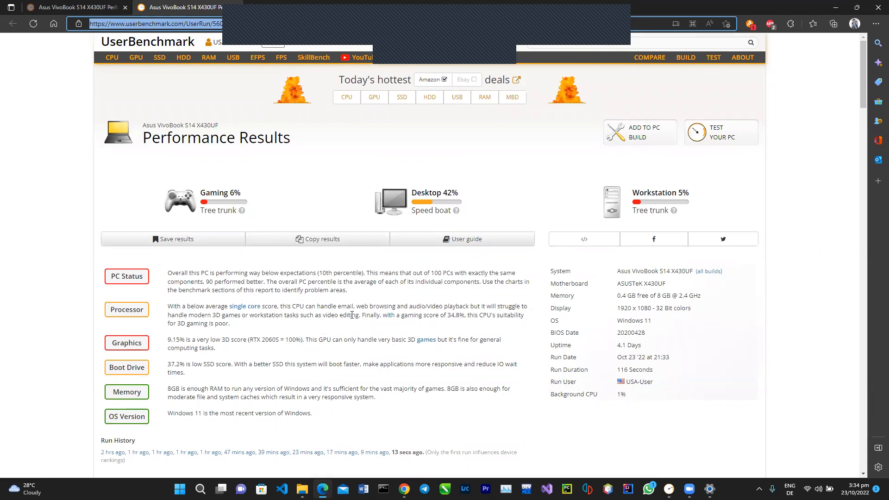
pyautogui.scroll(-3)
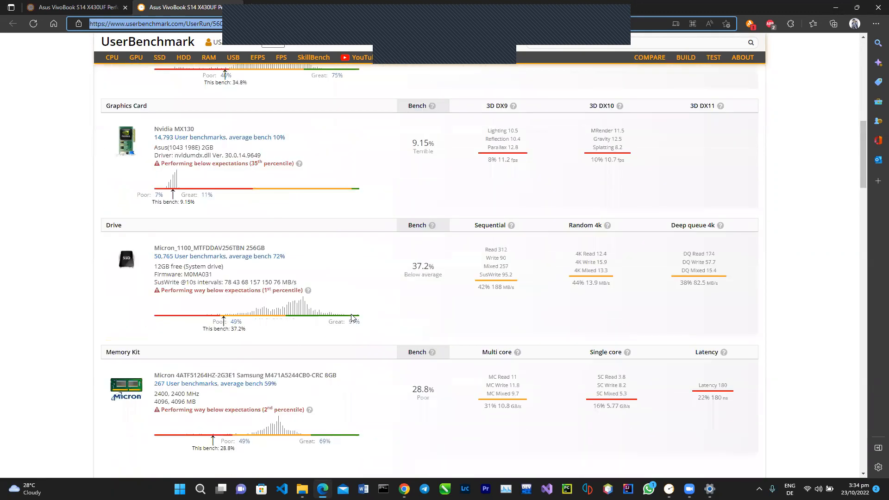
pyautogui.scroll(3)
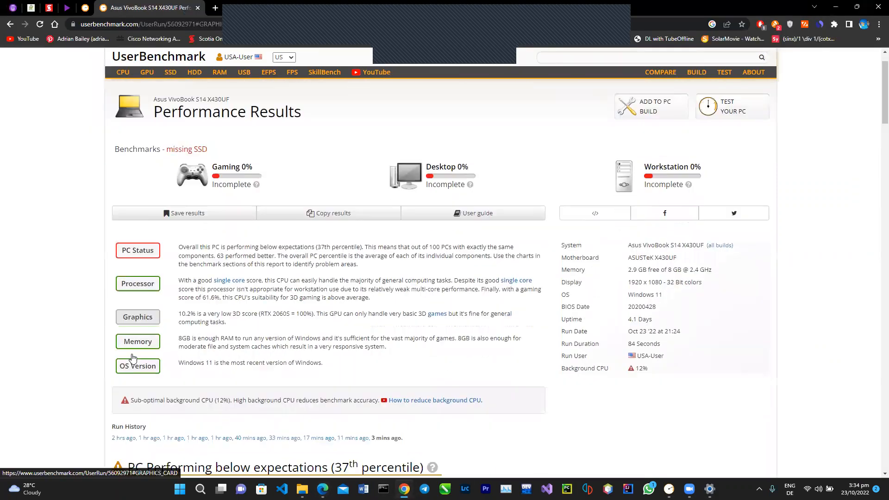
pyautogui.scroll(-3)
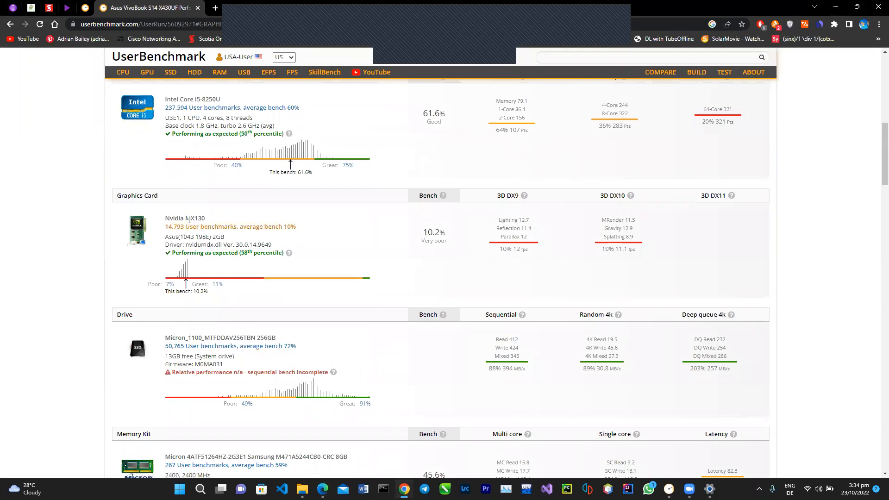
pyautogui.moveTo(191, 219)
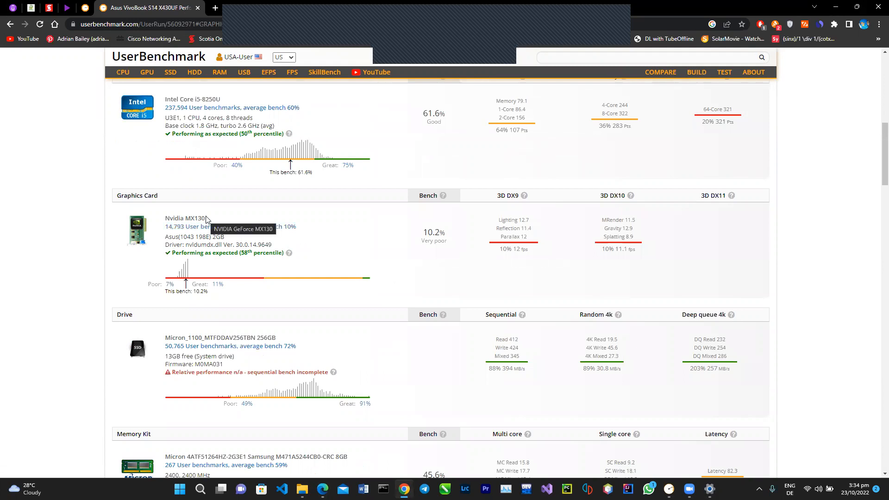
pyautogui.doubleClick(195, 217)
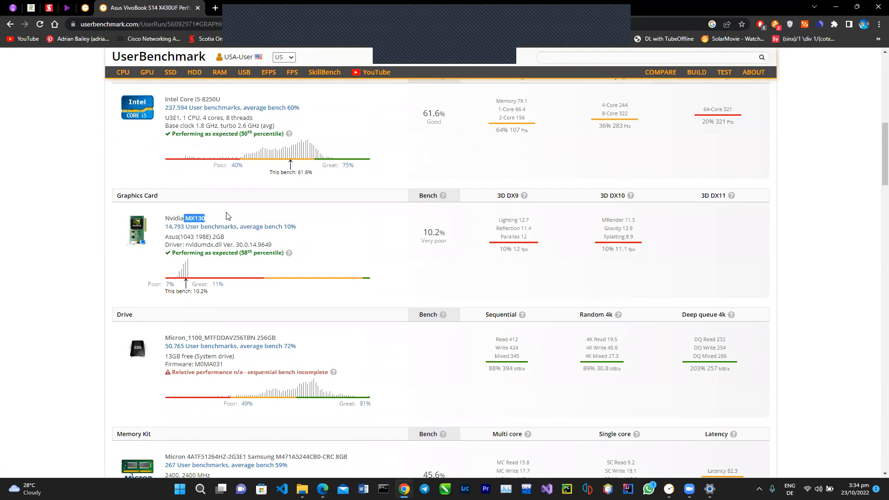
pyautogui.moveTo(248, 268)
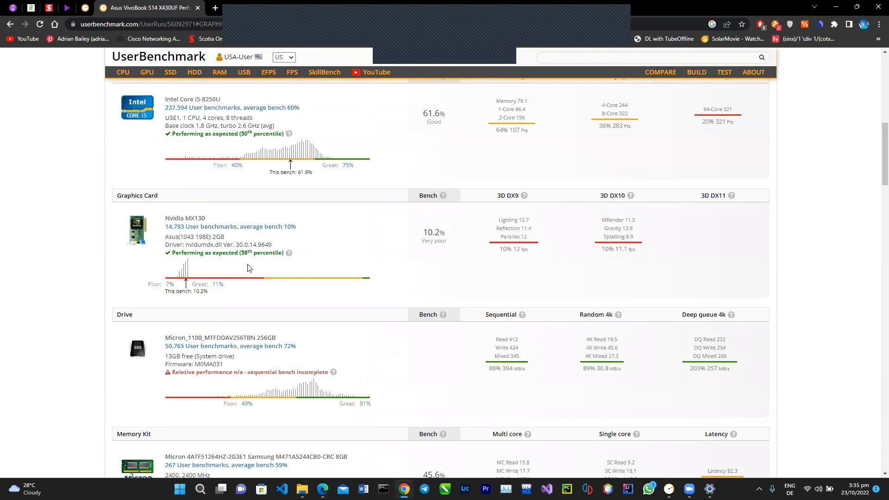
pyautogui.moveTo(248, 318)
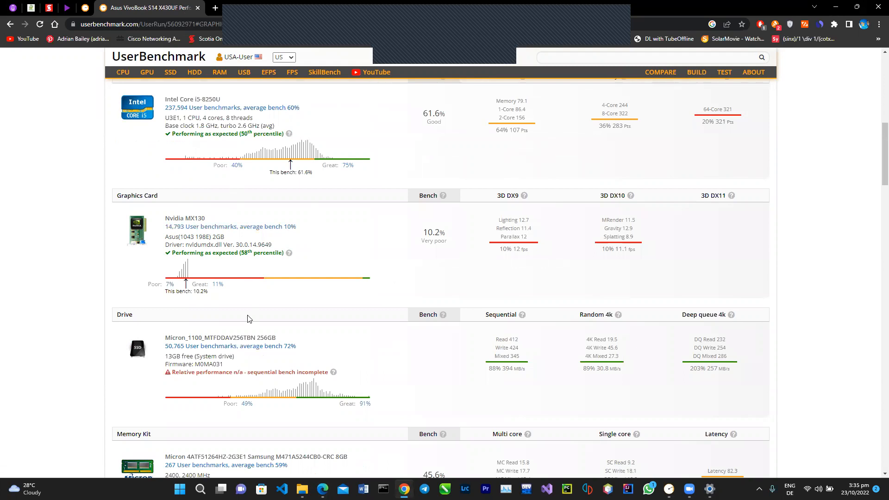
pyautogui.scroll(-3)
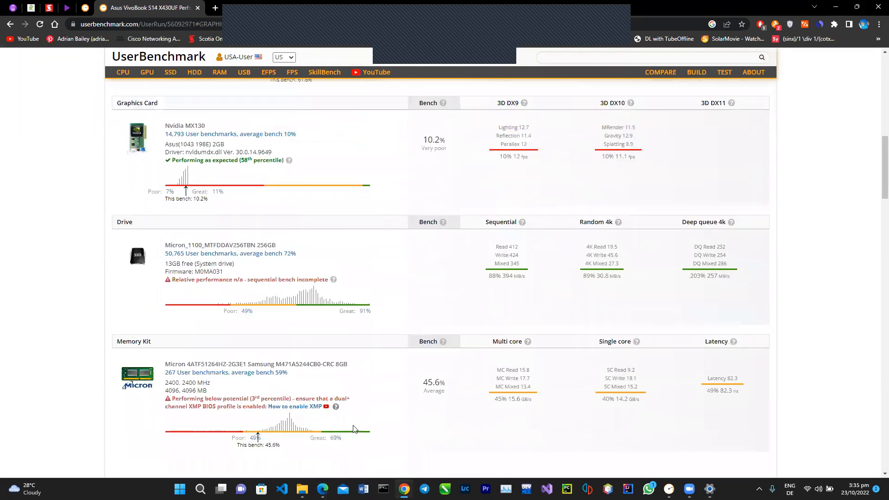
pyautogui.scroll(3)
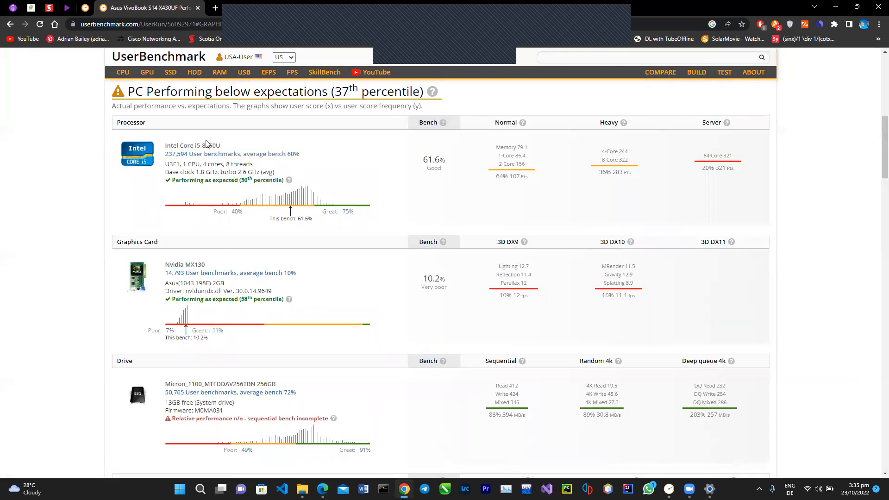
pyautogui.scroll(-3)
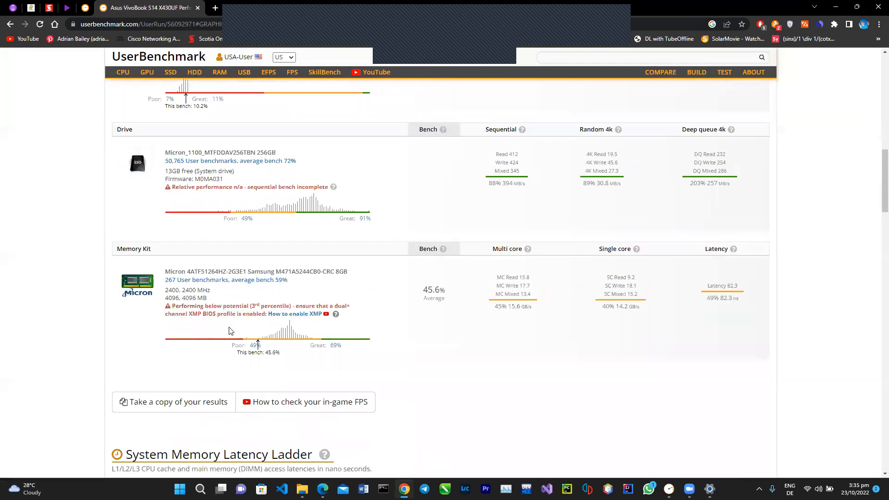
pyautogui.scroll(3)
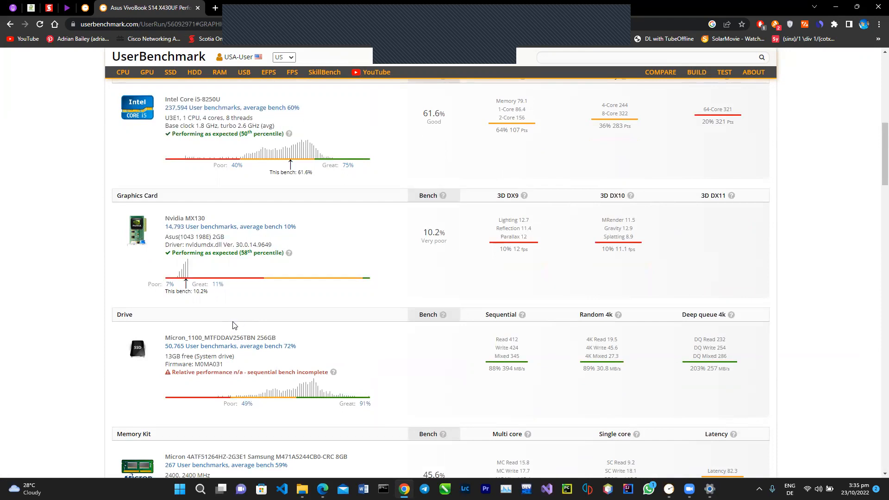
pyautogui.moveTo(443, 234)
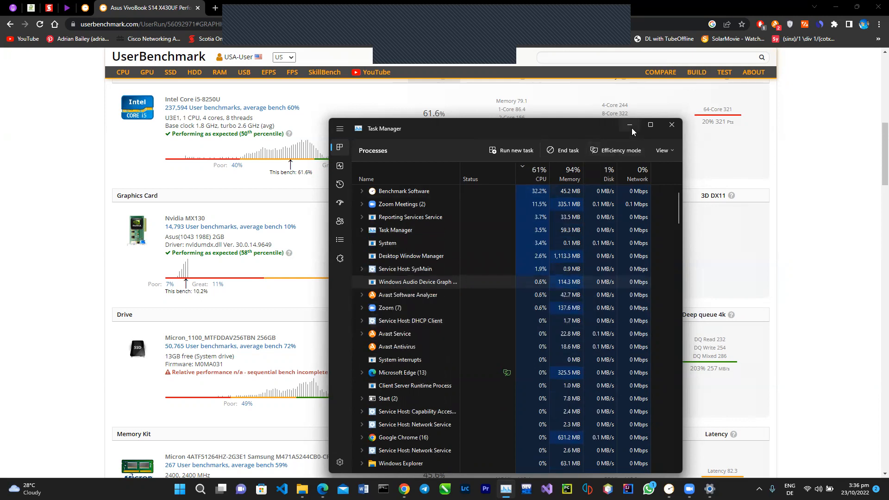
pyautogui.moveTo(628, 124)
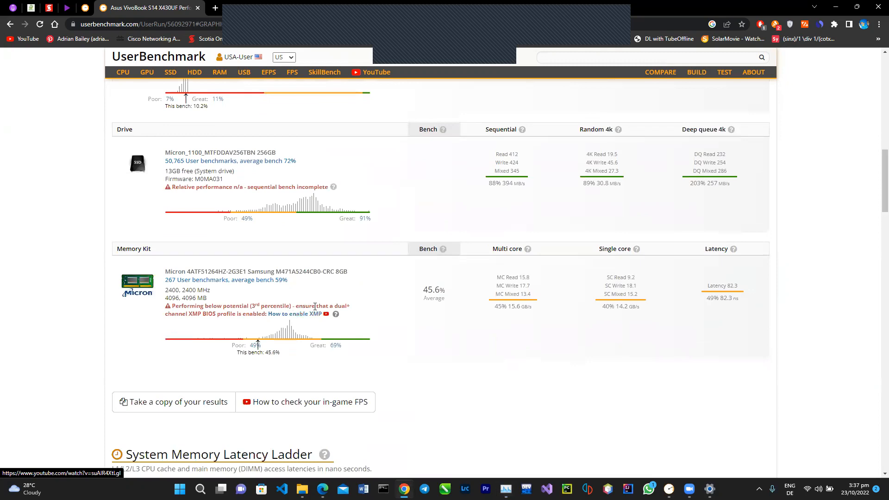
pyautogui.moveTo(304, 402)
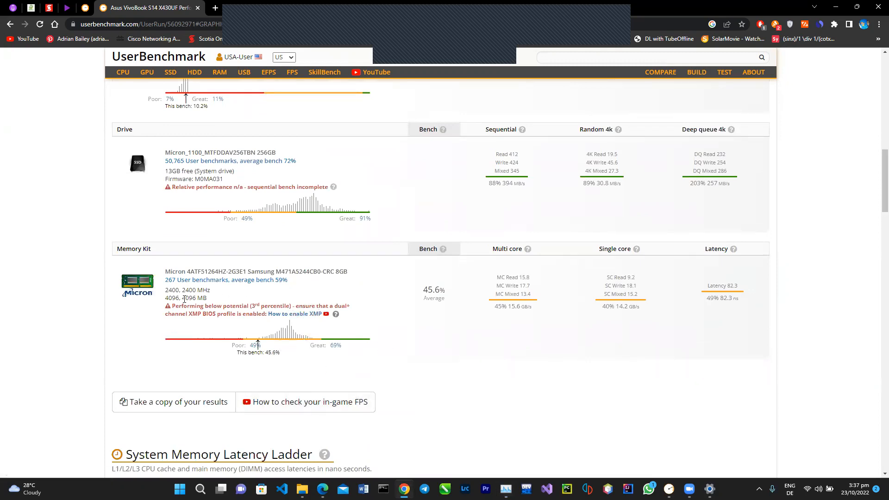
pyautogui.moveTo(272, 302)
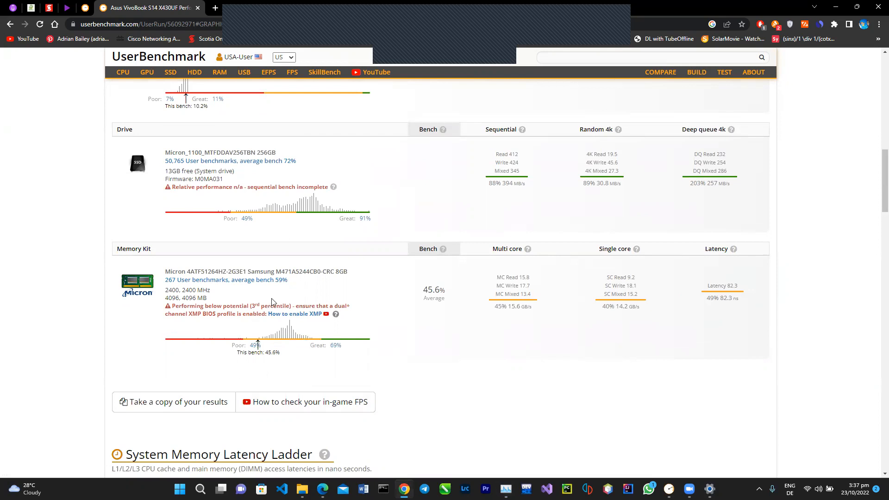
pyautogui.moveTo(326, 304)
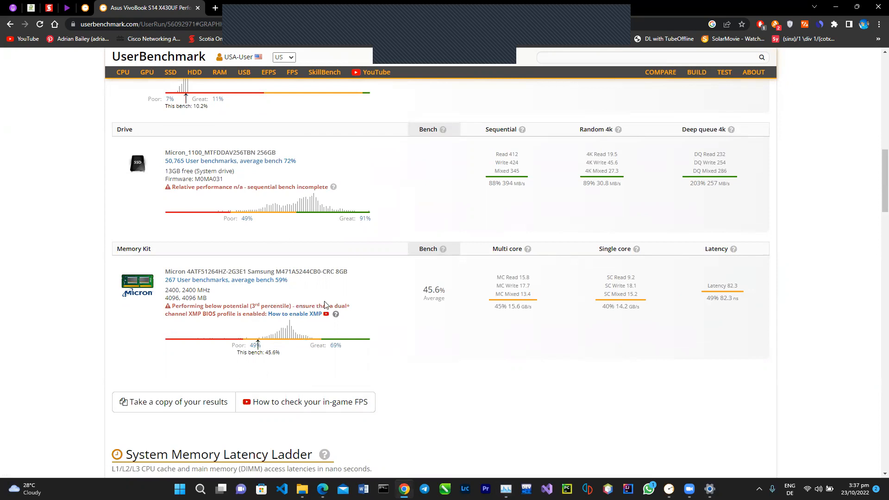
pyautogui.moveTo(220, 323)
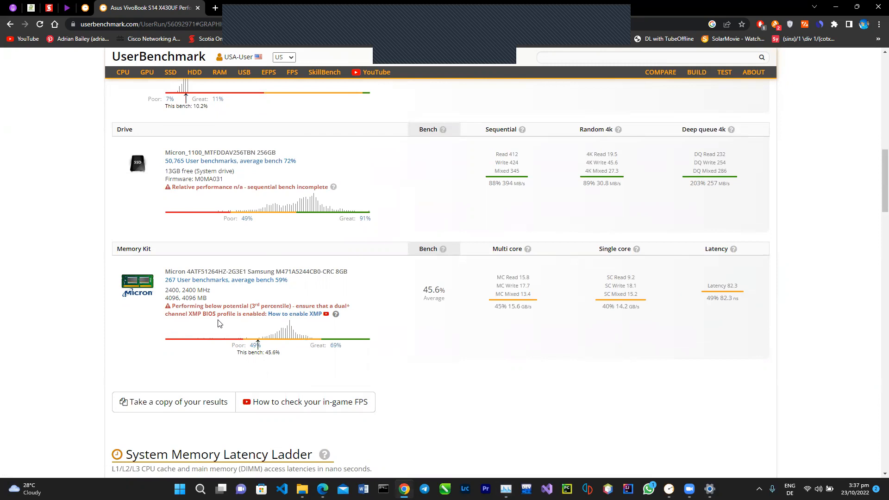
pyautogui.moveTo(294, 314)
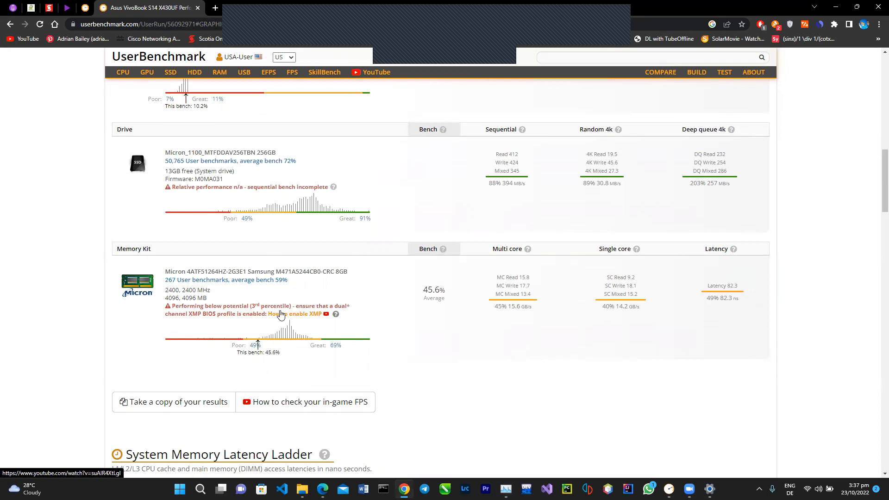
pyautogui.moveTo(283, 321)
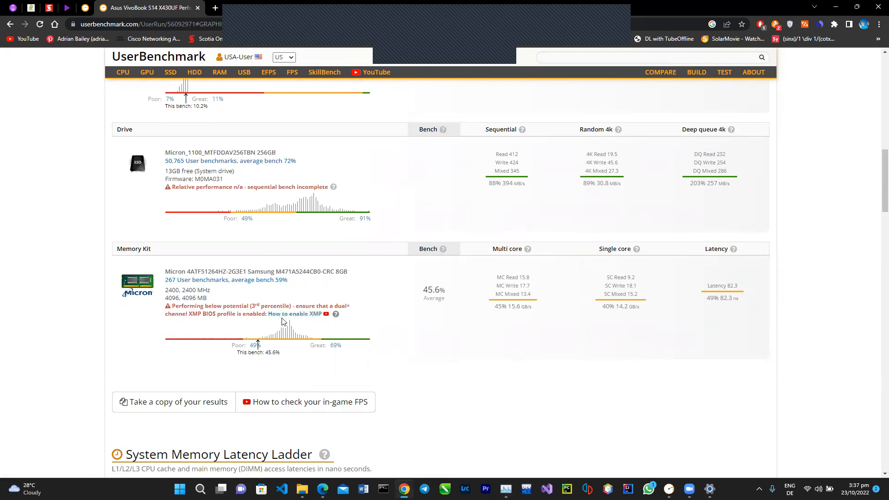
pyautogui.moveTo(322, 325)
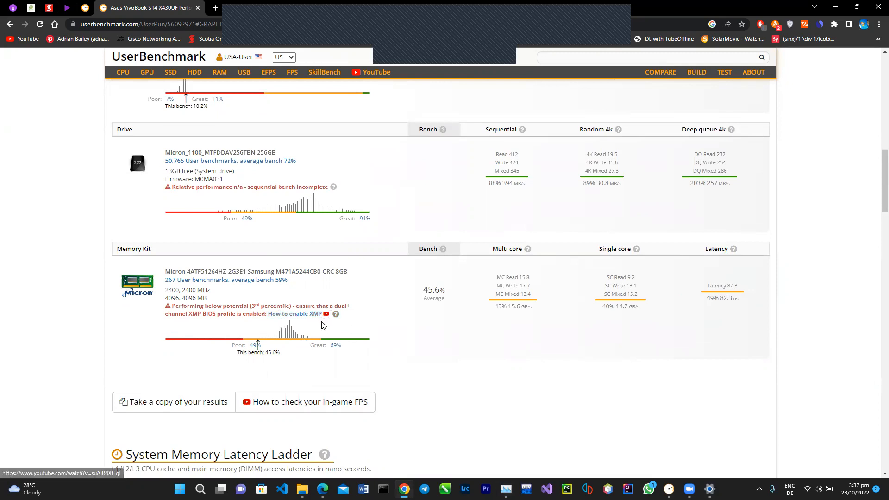
pyautogui.scroll(3)
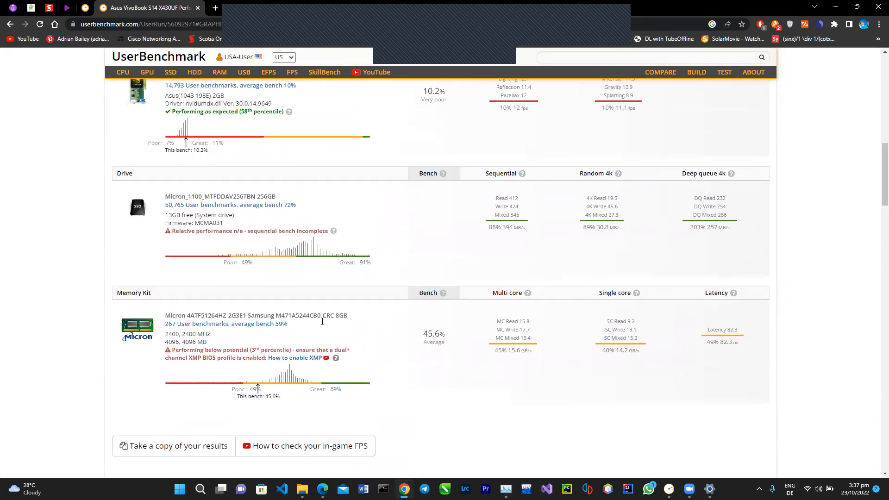
# Bring the Processor, Graphics Card and Drive rows into view and highlight 'sequential bench incomplete'.
pyautogui.scroll(3)
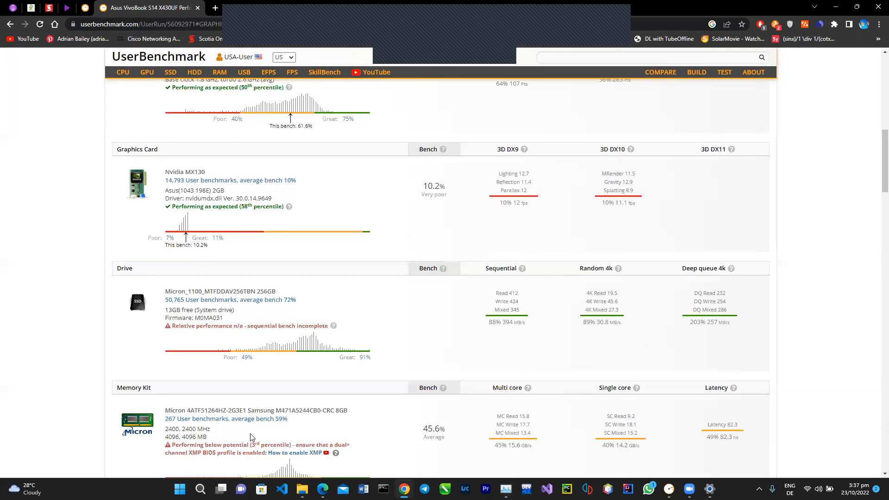
pyautogui.scroll(3)
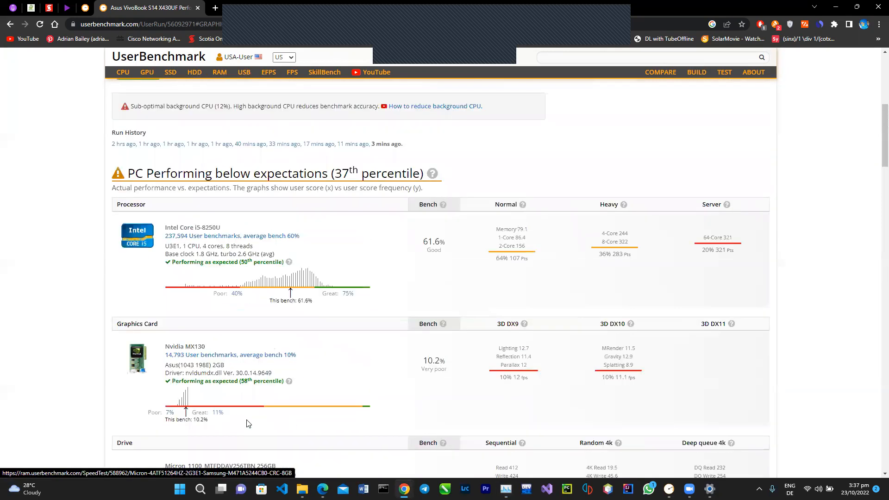
pyautogui.scroll(-3)
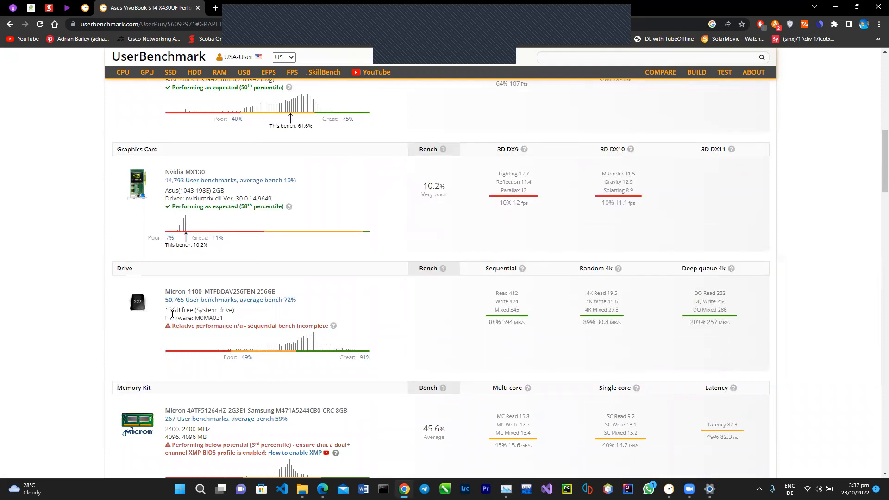
pyautogui.moveTo(251, 356)
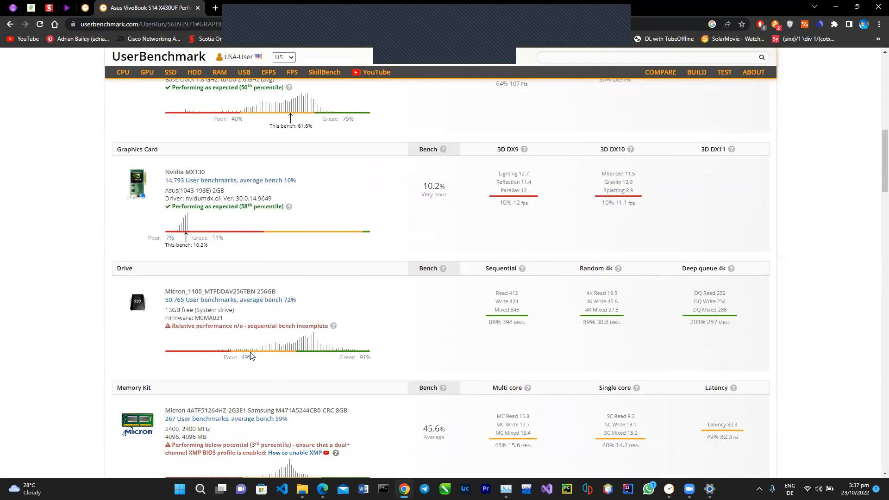
pyautogui.moveTo(270, 323)
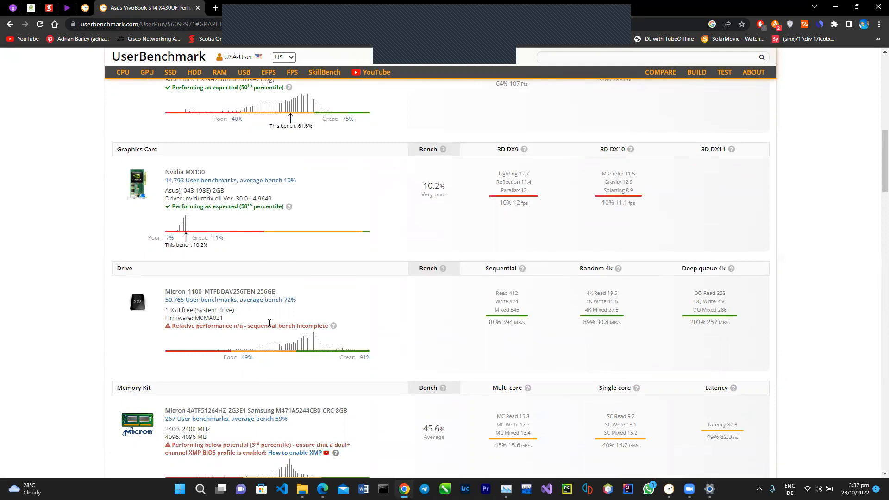
pyautogui.moveTo(333, 325)
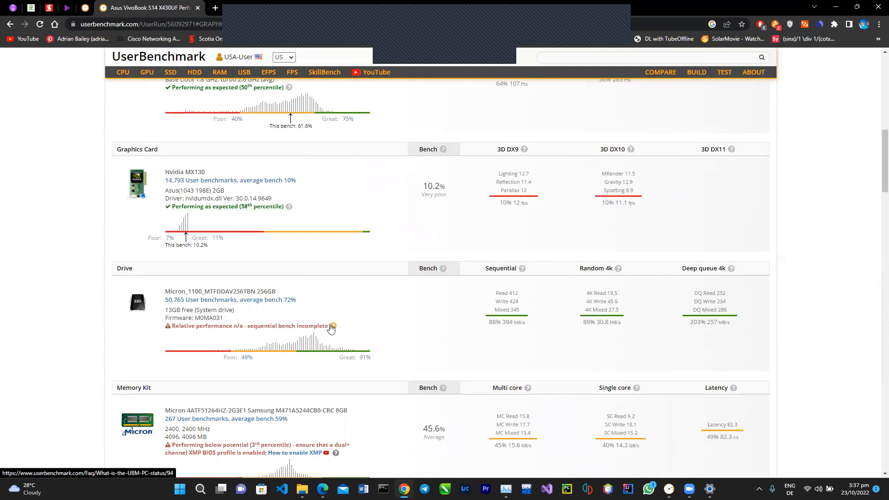
pyautogui.moveTo(312, 322)
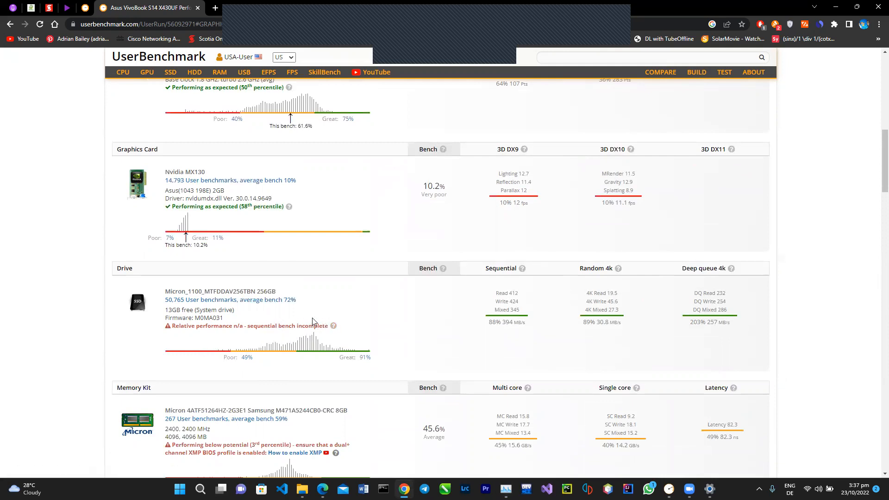
pyautogui.moveTo(326, 325)
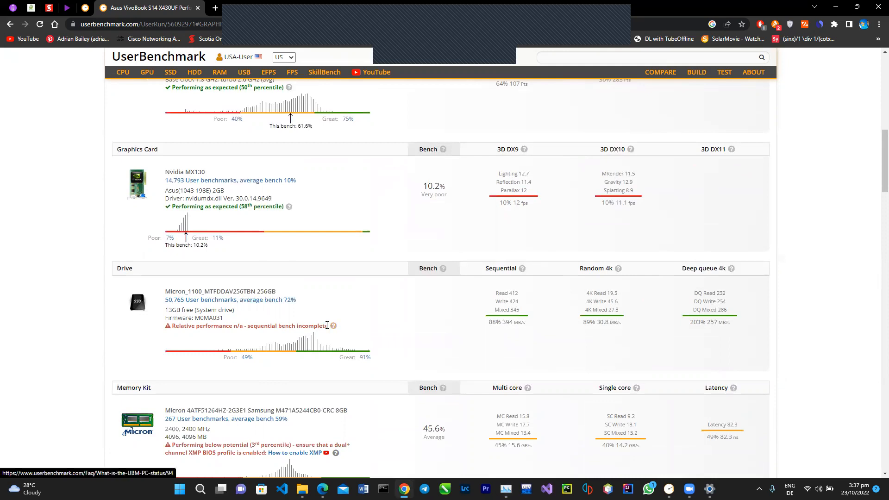
pyautogui.doubleClick(286, 325)
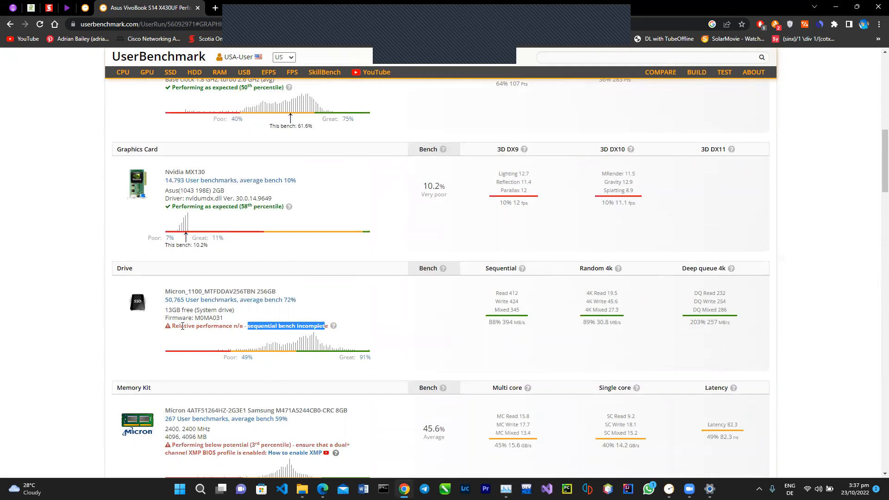
pyautogui.moveTo(188, 381)
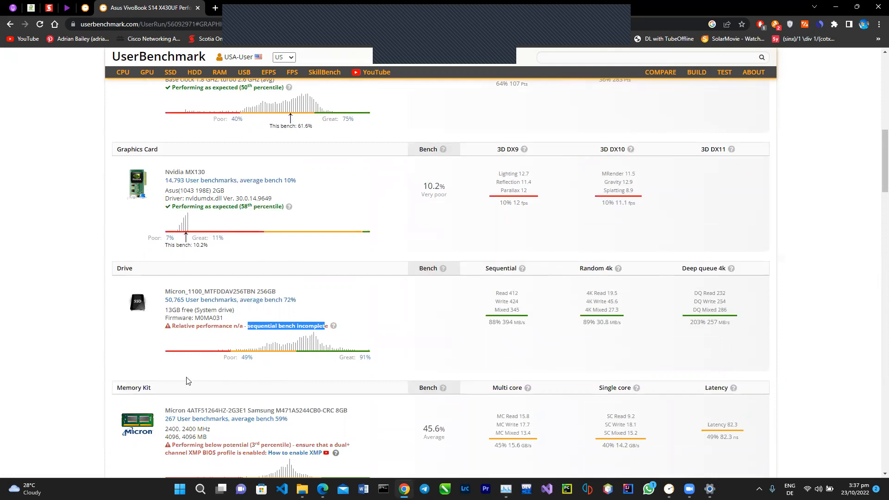
pyautogui.moveTo(92, 338)
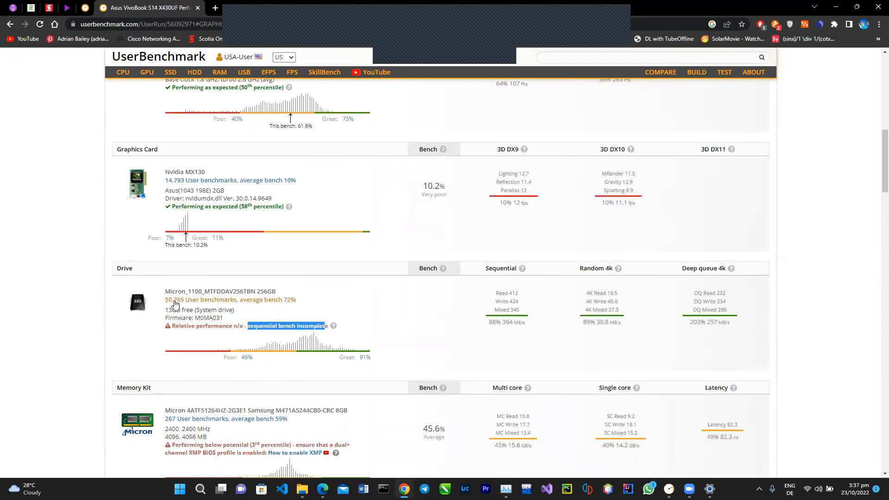
# Scroll back up to the results summary flagging missing SSD benchmarks as incomplete.
pyautogui.scroll(3)
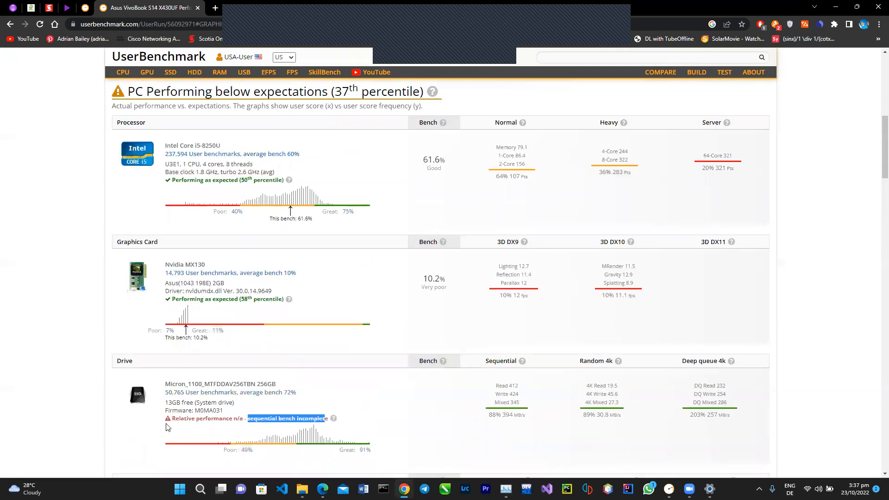
pyautogui.moveTo(241, 428)
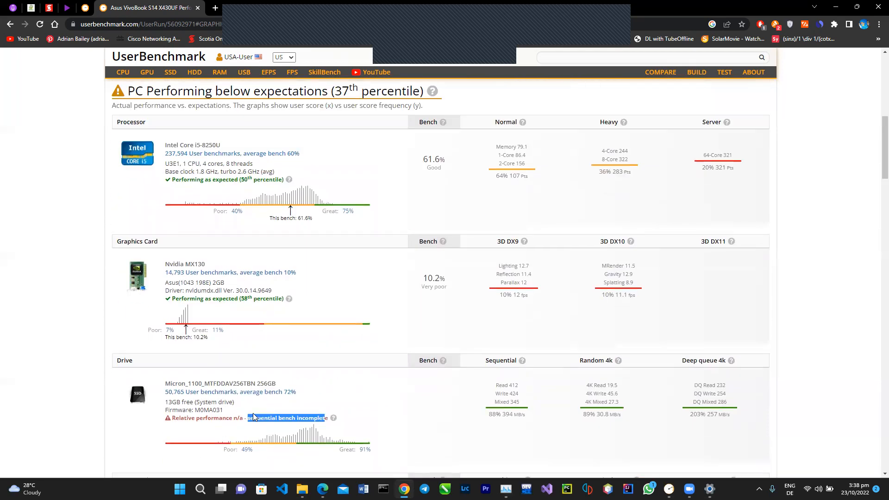
pyautogui.scroll(3)
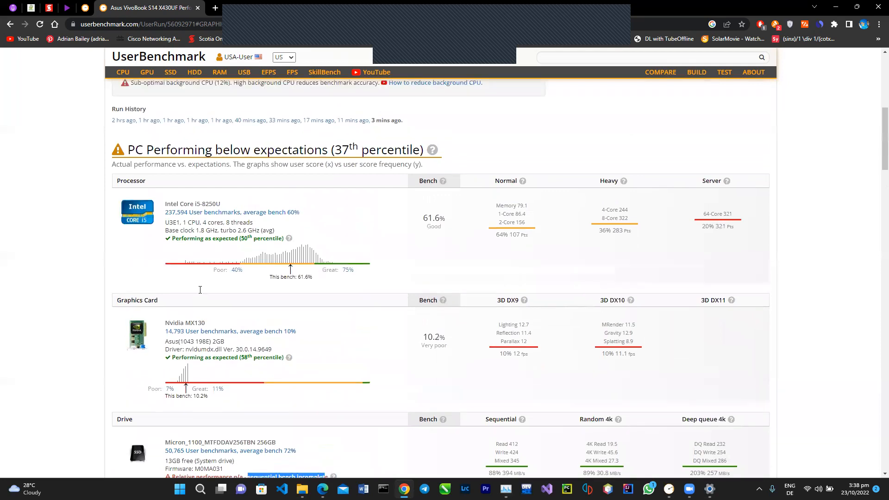
pyautogui.scroll(3)
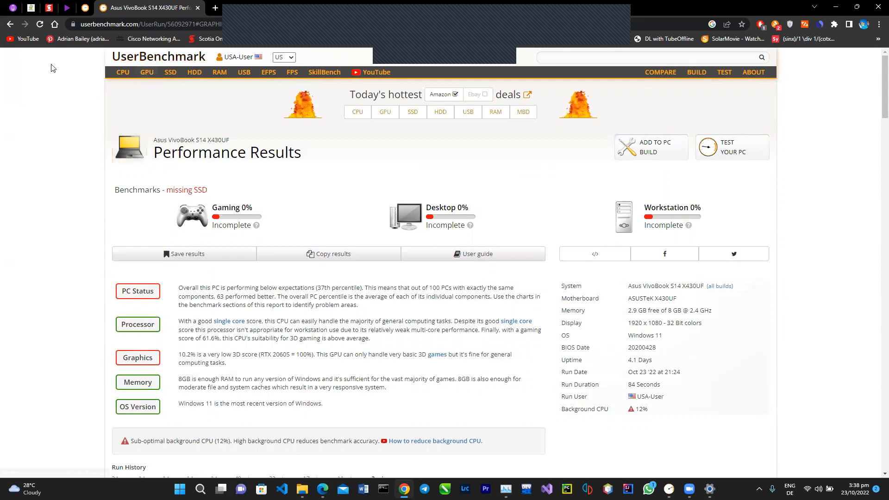
pyautogui.moveTo(81, 320)
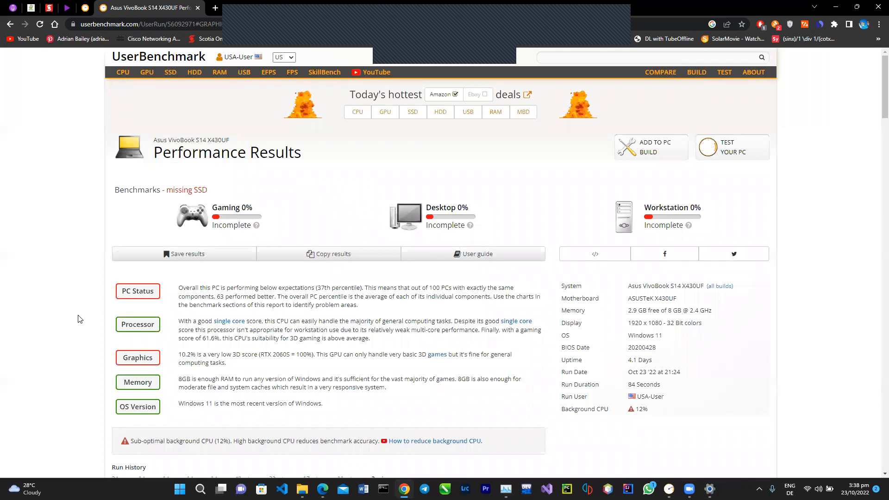
pyautogui.moveTo(37, 186)
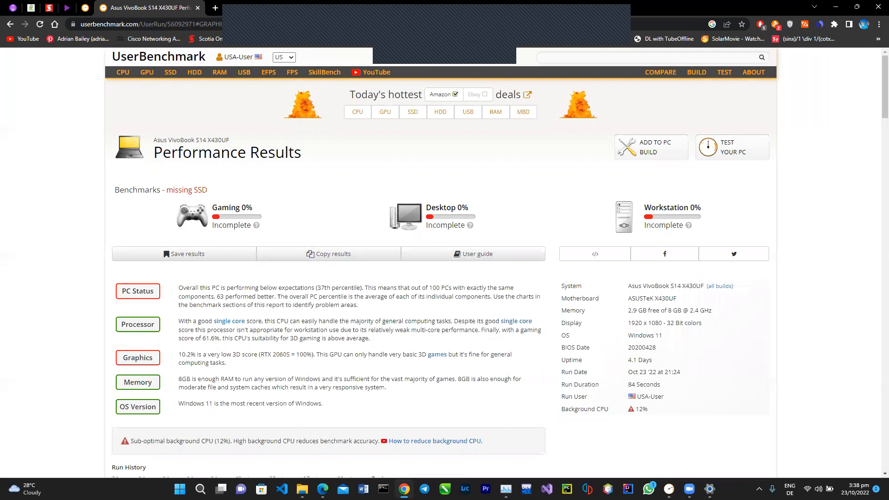
pyautogui.moveTo(581, 427)
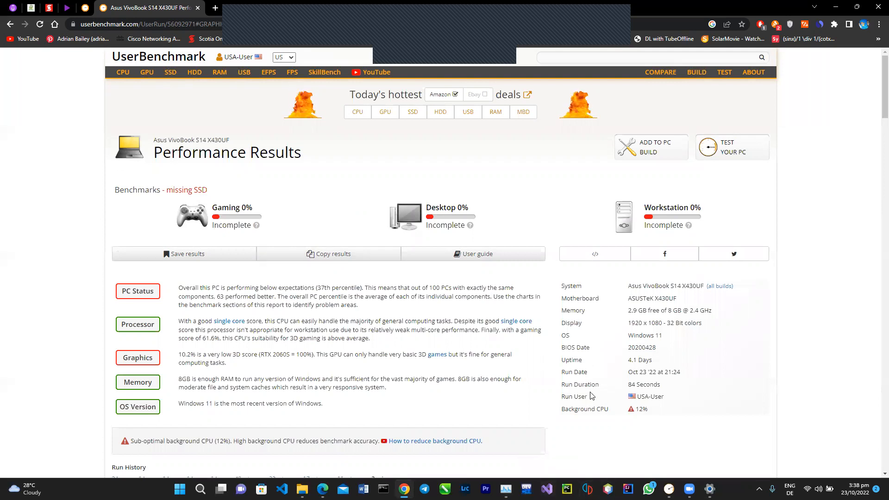
pyautogui.moveTo(450, 372)
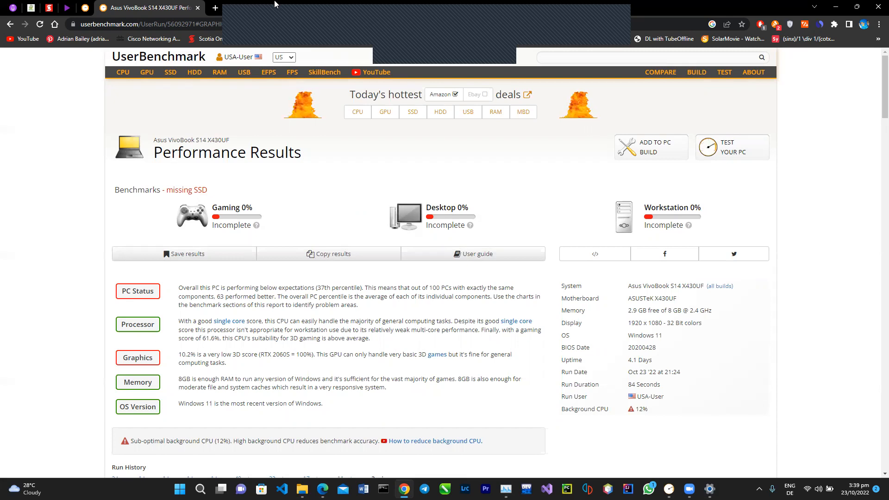
pyautogui.moveTo(363, 48)
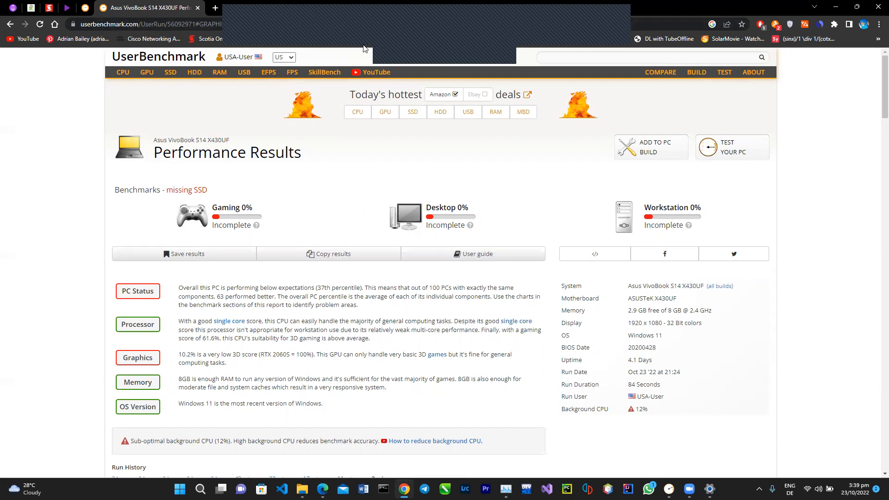